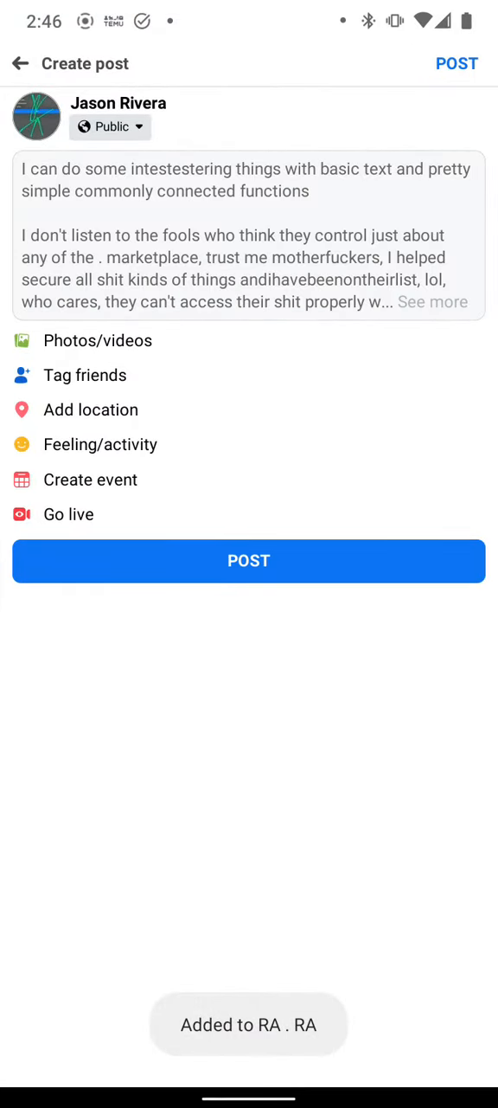
Expand the drafted public post so its full multi-paragraph text is editable
{"action": "left_click", "coordinate": [249, 242]}
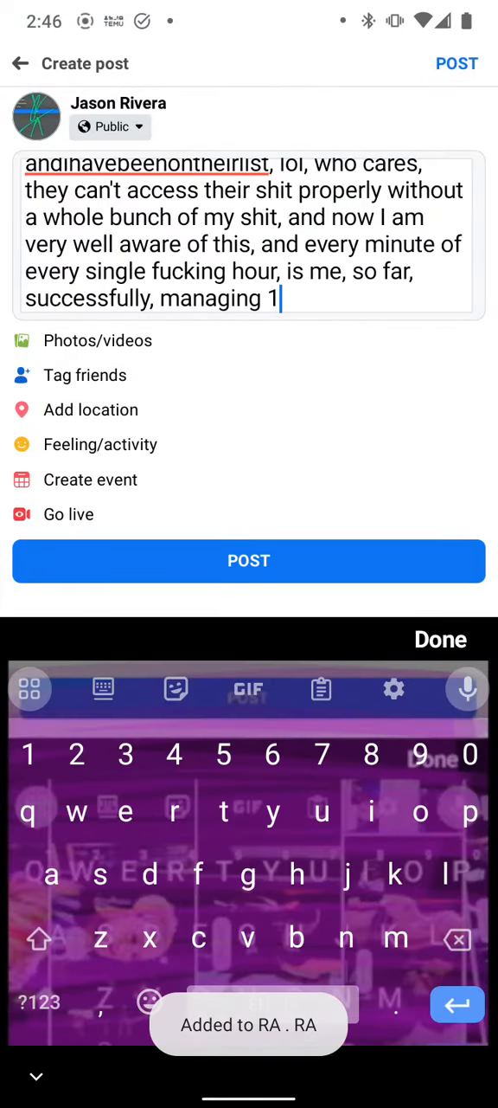